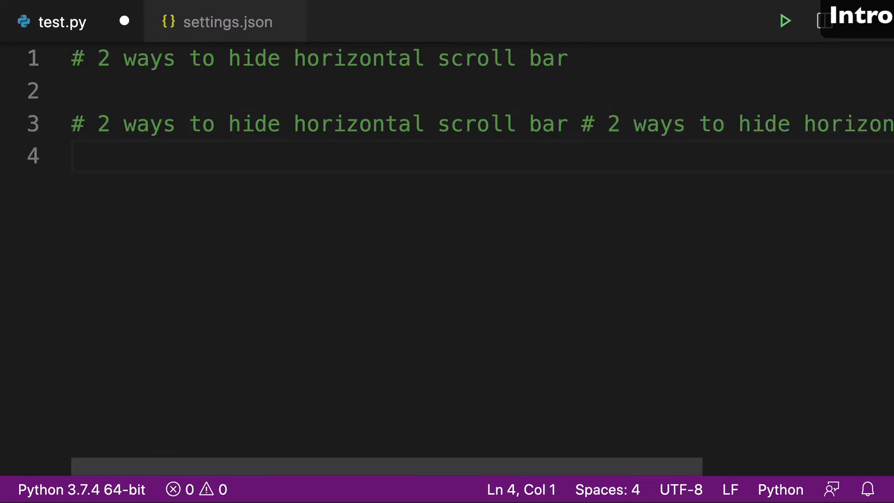
mouse_move(335, 202)
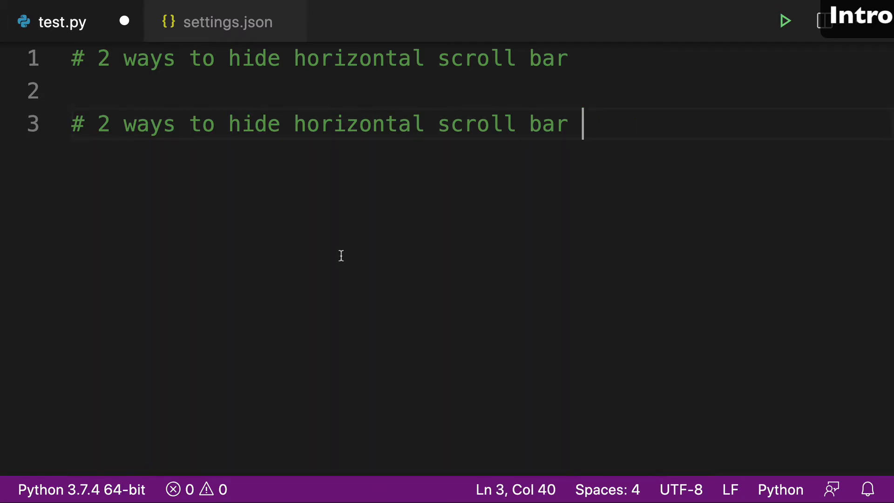
mouse_move(344, 455)
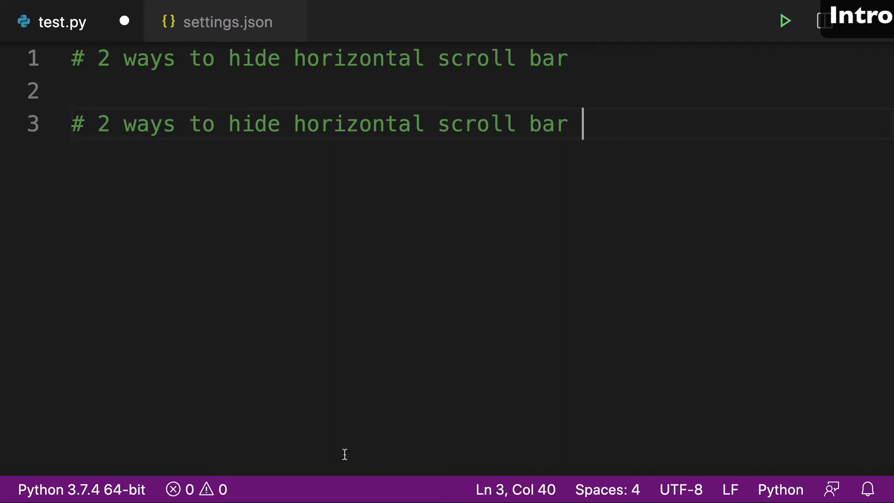
mouse_move(354, 434)
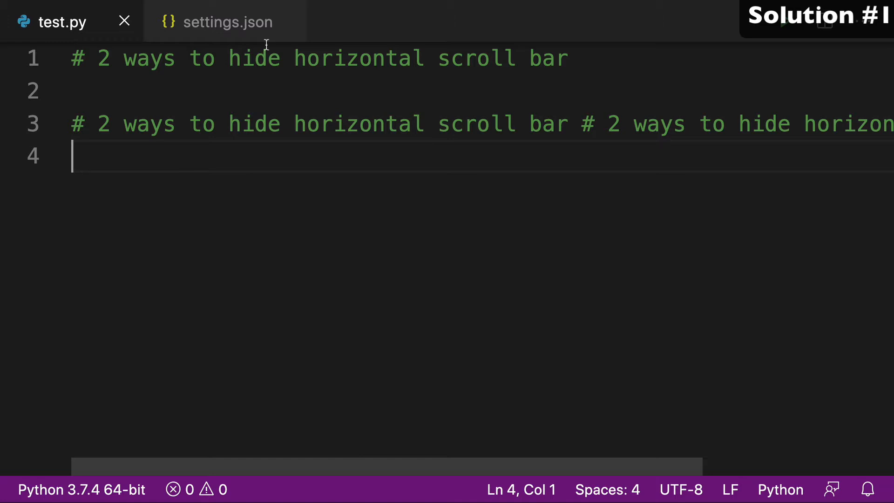
Switch to settings.json and place the cursor in the empty editor.scrollbar.horizontal quotes
click(226, 22)
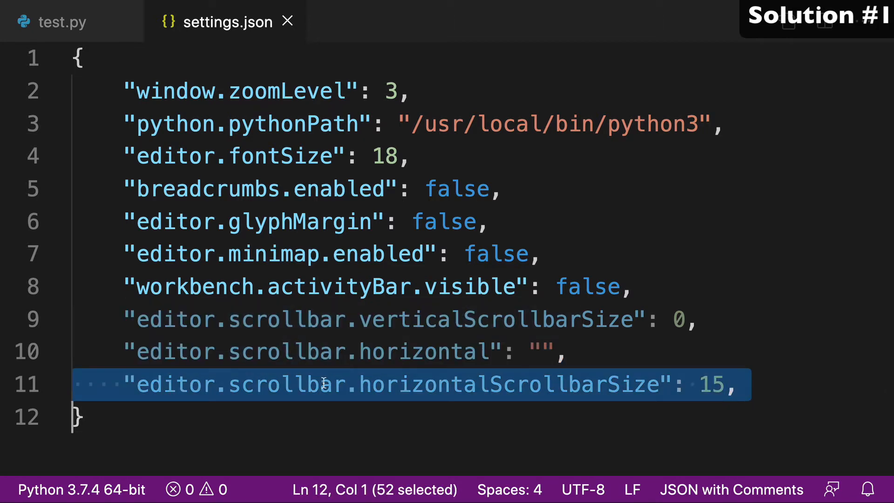
click(539, 352)
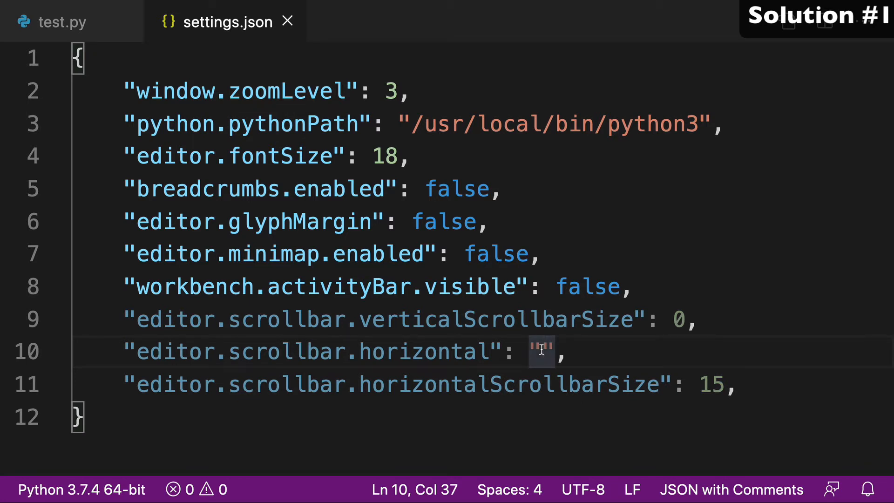
Enter 'hidden' for editor.scrollbar.horizontal, then delete it to compare scrolling in test.py
text(hidden)
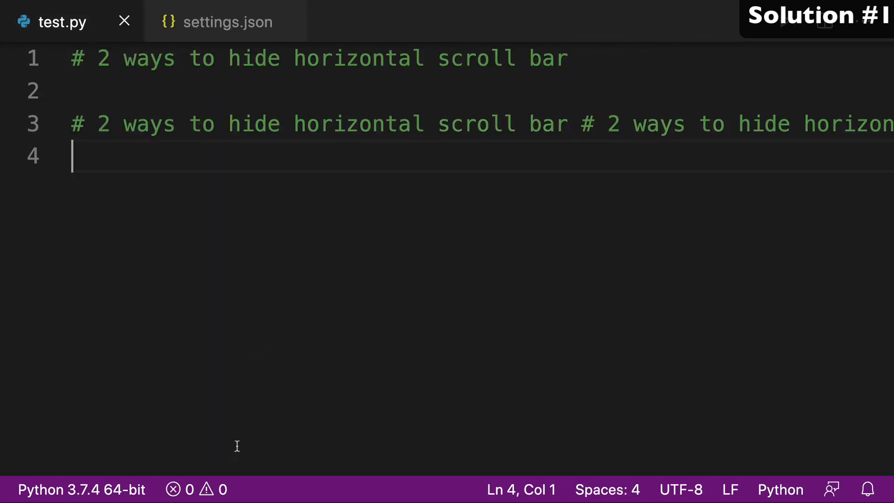
scroll(right, 3)
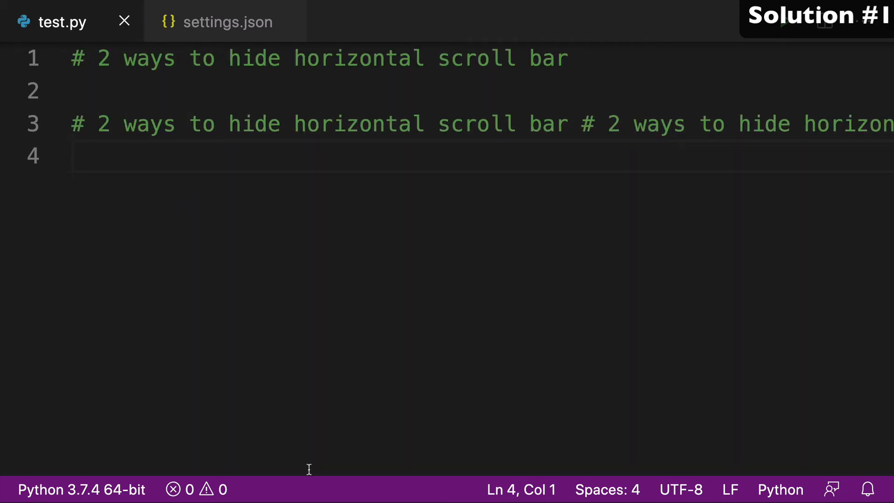
click(227, 22)
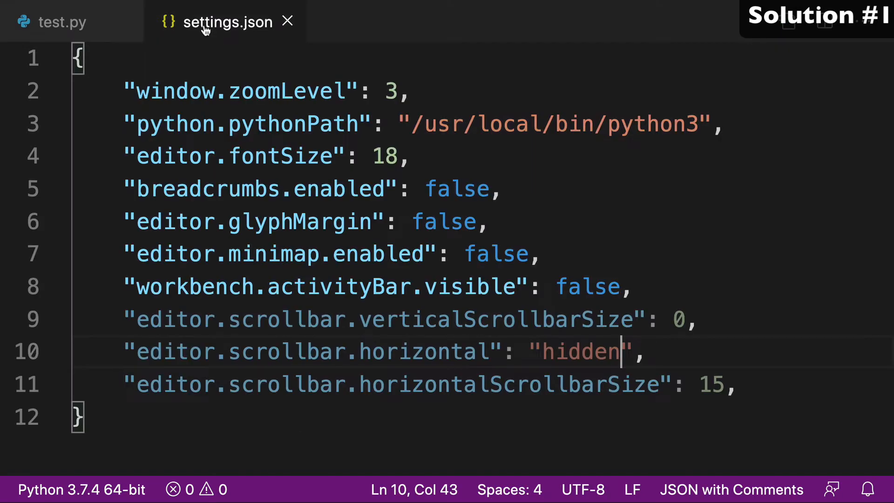
key(BackSpace)
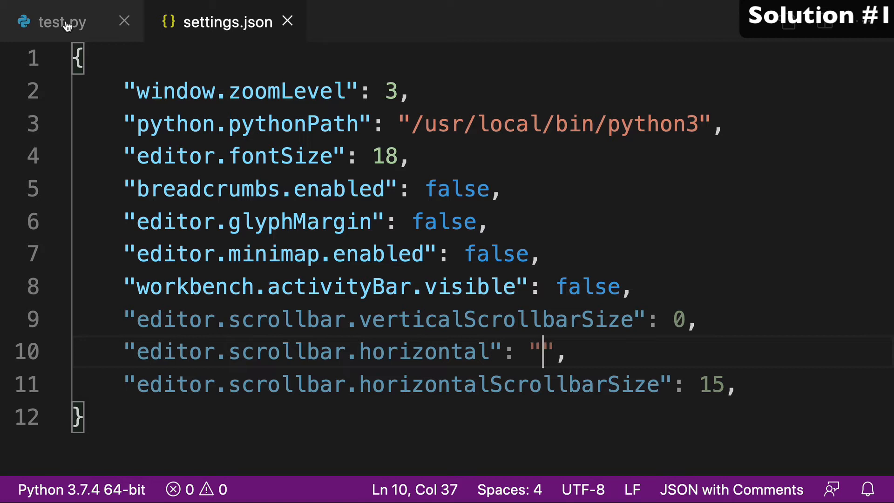
click(51, 22)
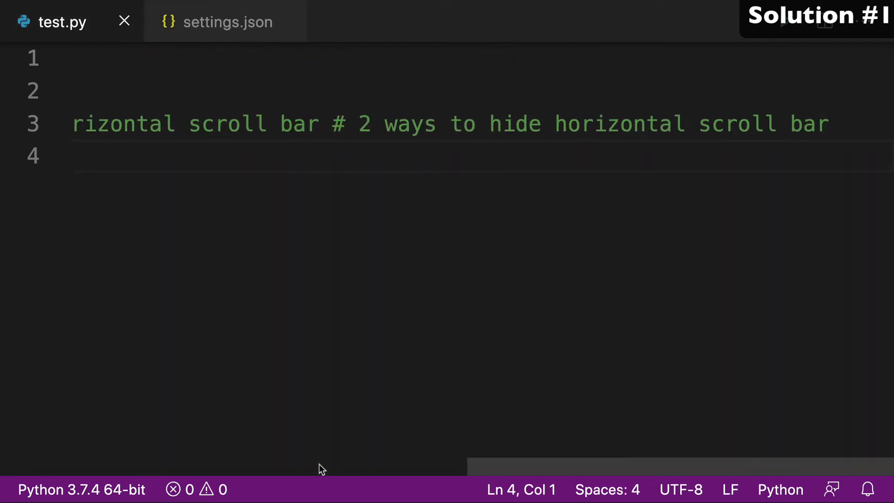
Re-enter 'hidden' and confirm test.py scrolls right with no visible scrollbar
click(228, 22)
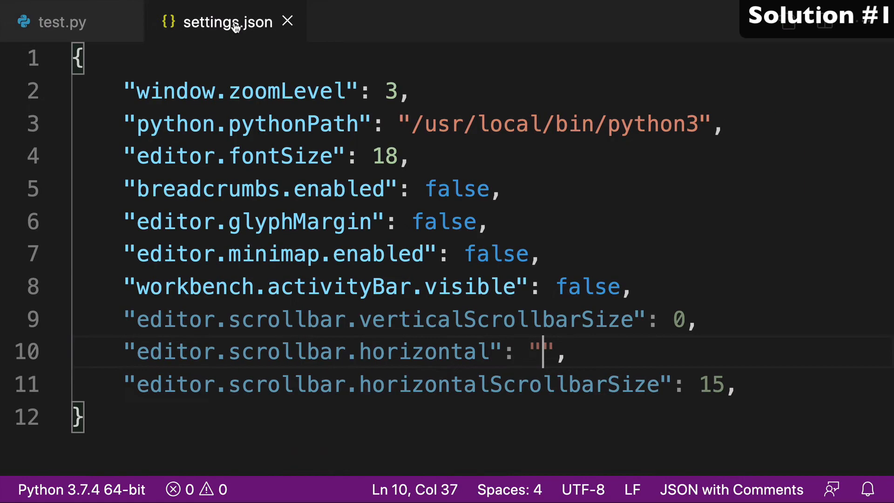
text(hidden)
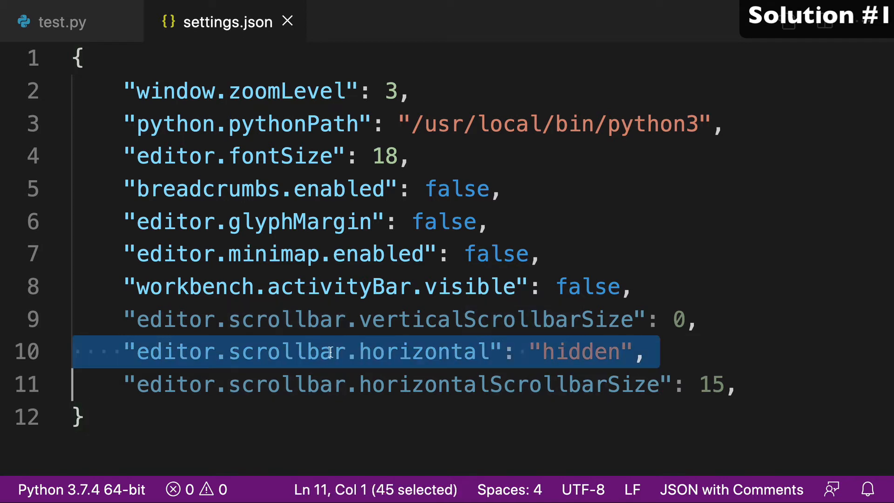
click(54, 22)
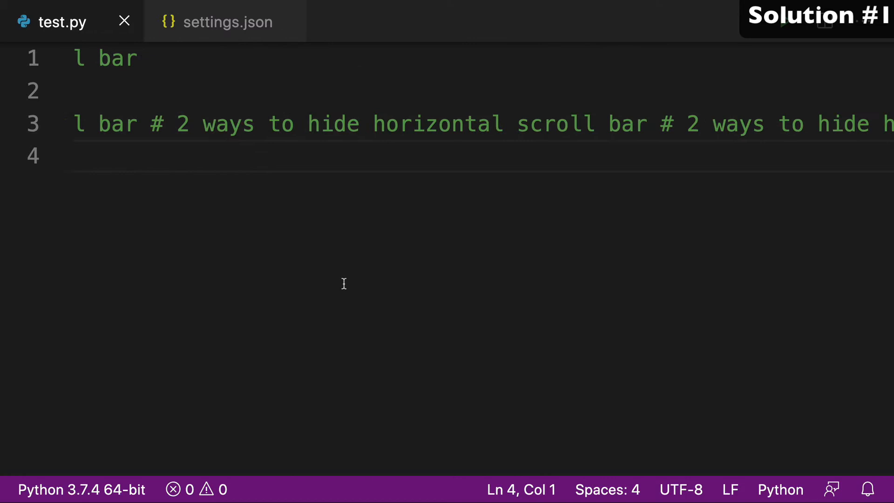
scroll(right, 3)
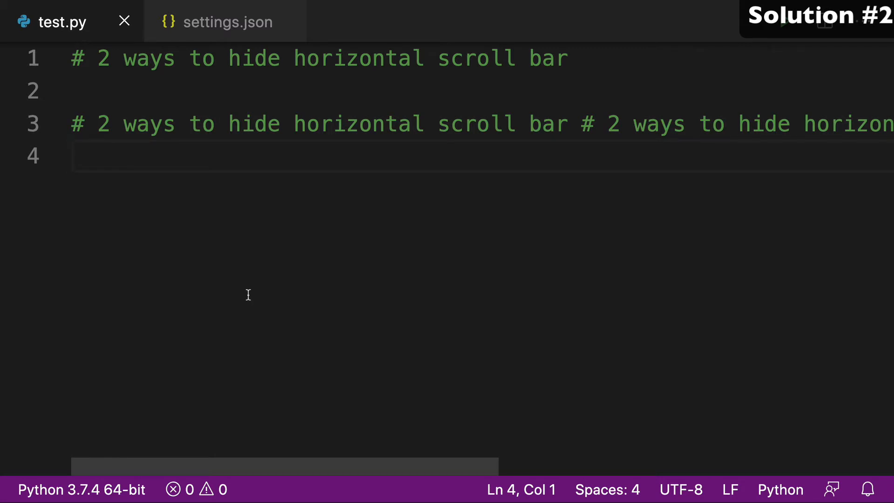
mouse_move(290, 448)
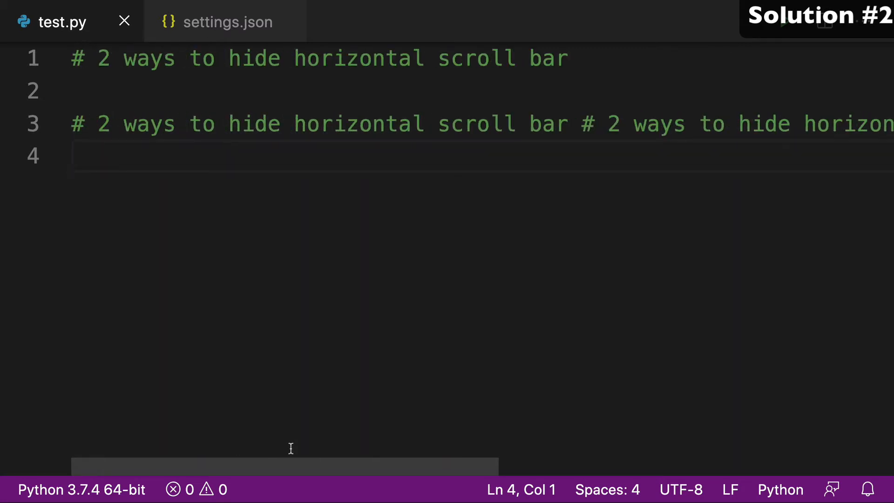
mouse_move(200, 49)
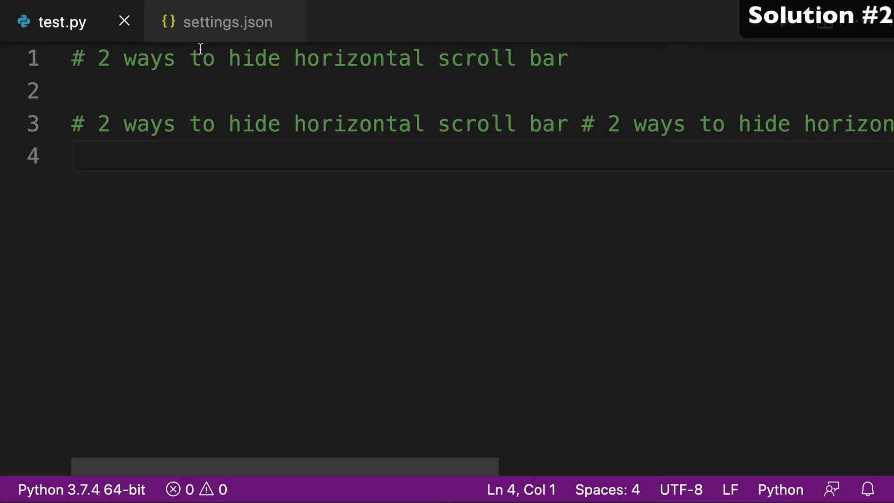
click(227, 22)
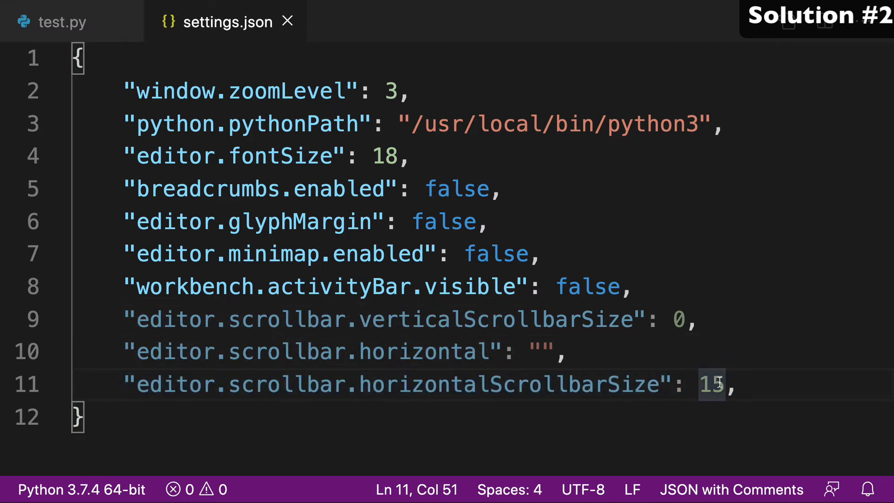
mouse_move(255, 111)
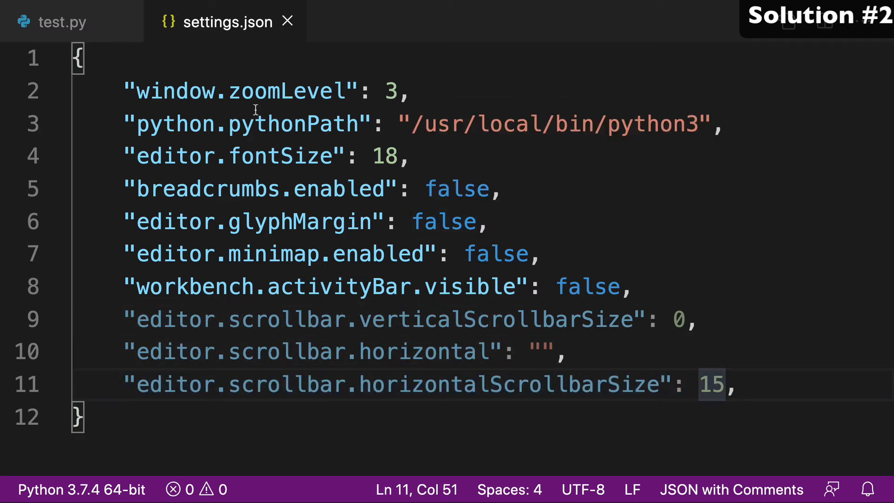
click(63, 22)
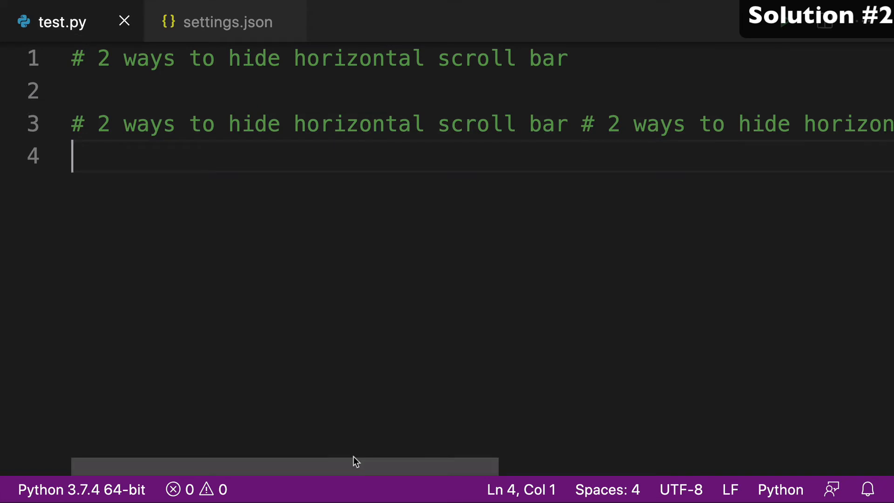
Set horizontalScrollbarSize to 30, view the thick bar in test.py, then revert to 0
click(228, 22)
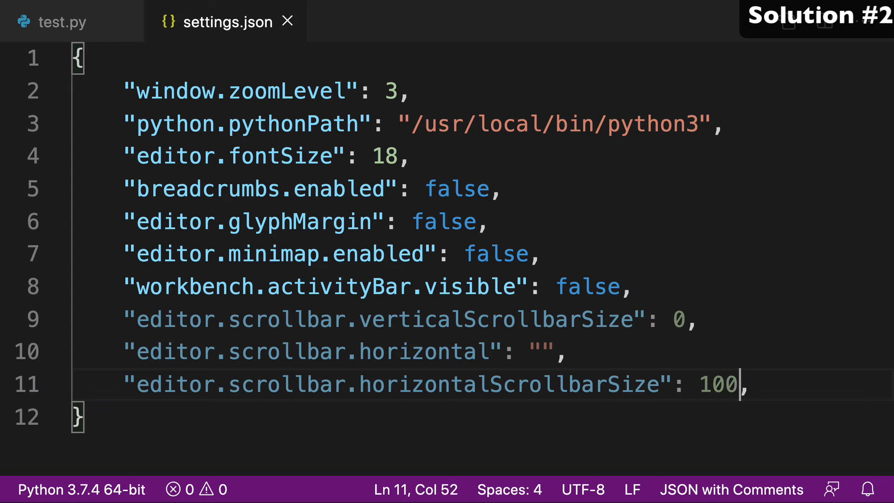
click(54, 22)
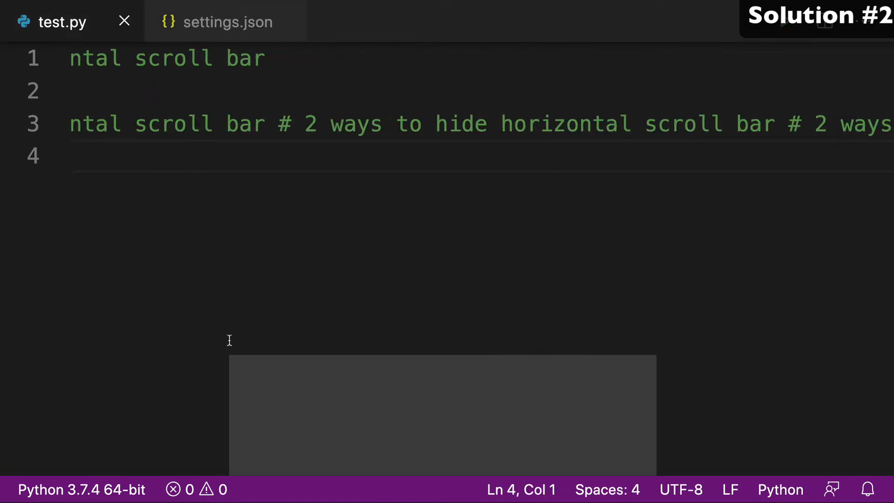
click(227, 22)
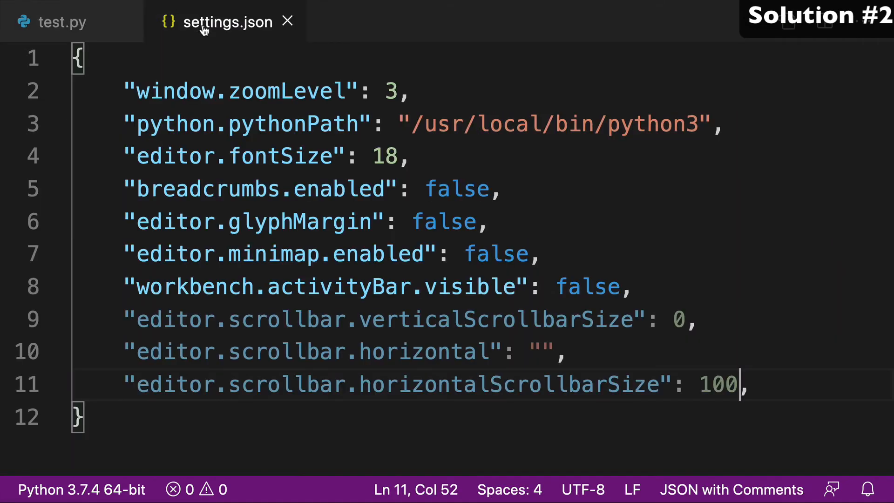
key(Backspace)
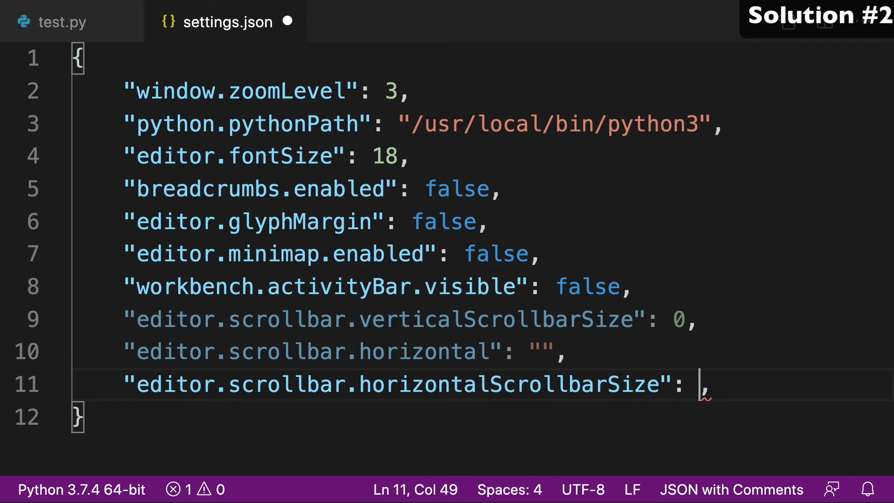
text(30)
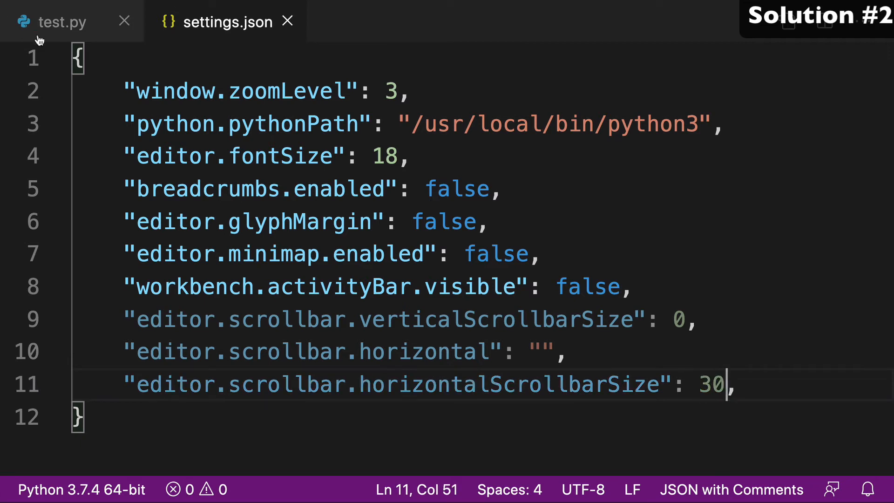
click(54, 22)
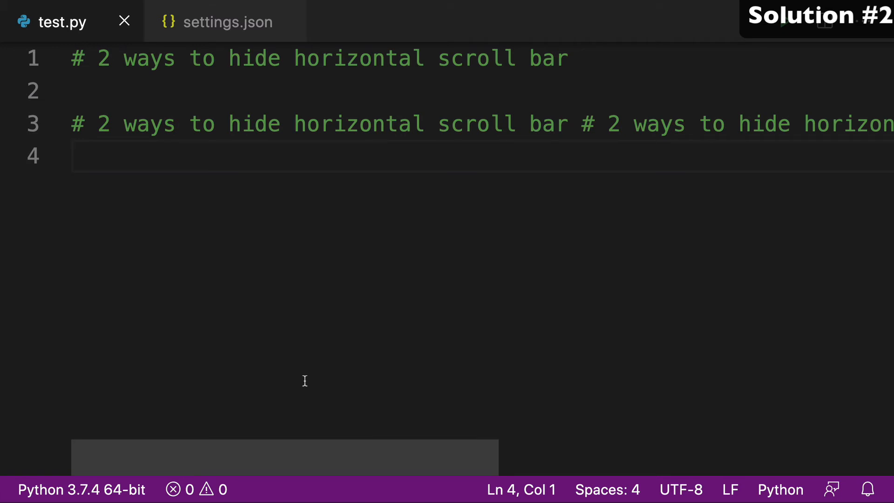
mouse_move(226, 54)
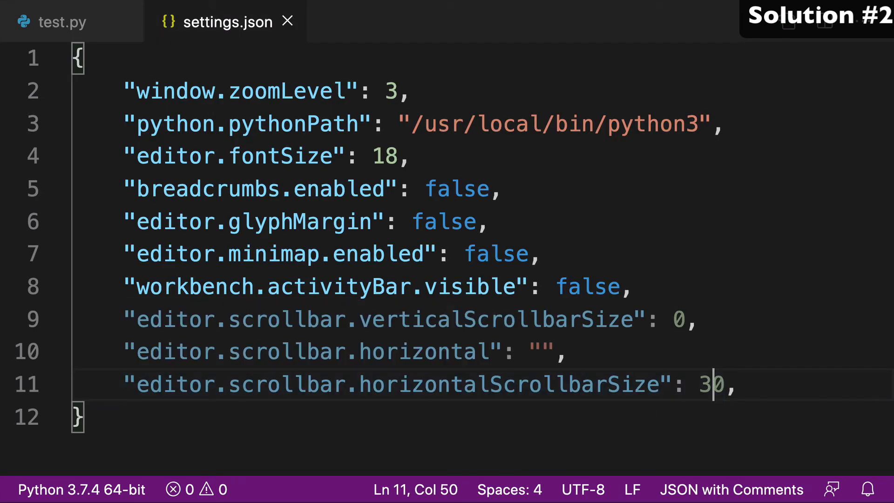
key(Backspace)
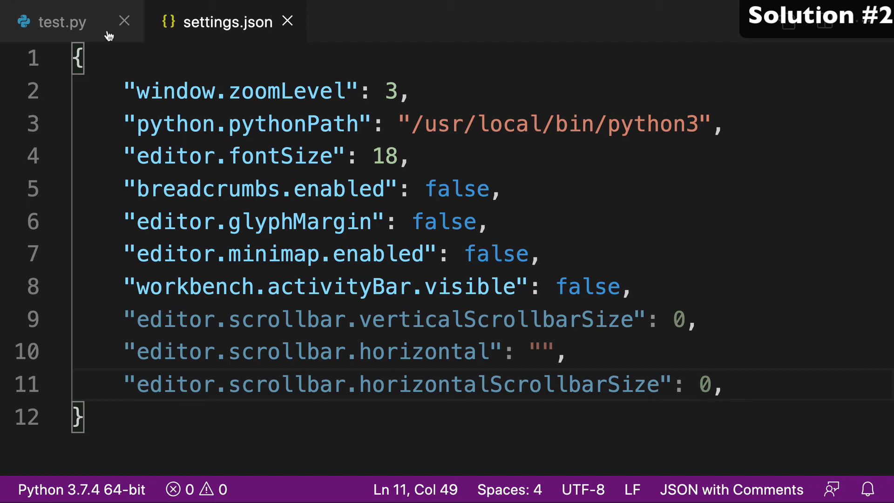
click(54, 22)
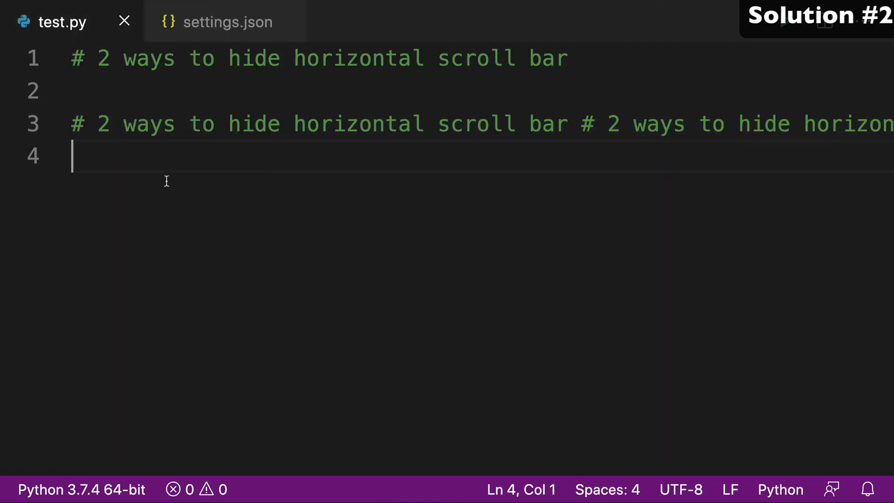
mouse_move(203, 335)
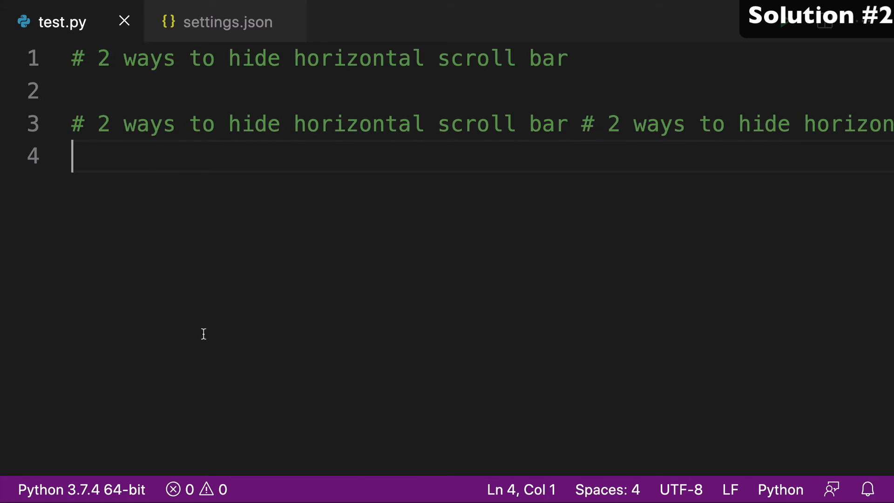
mouse_move(203, 412)
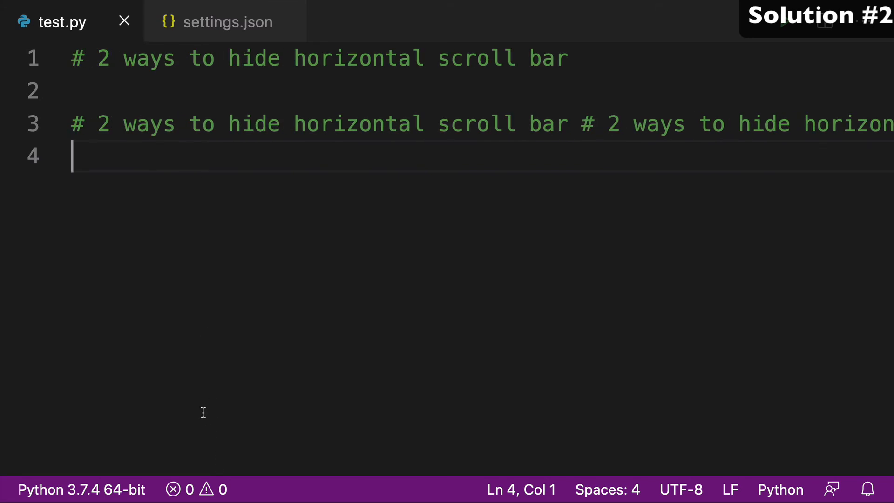
click(227, 22)
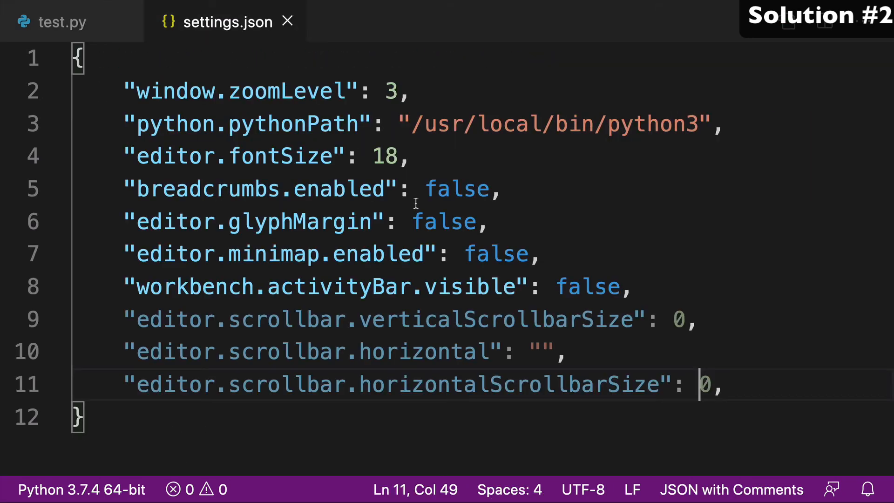
text(3)
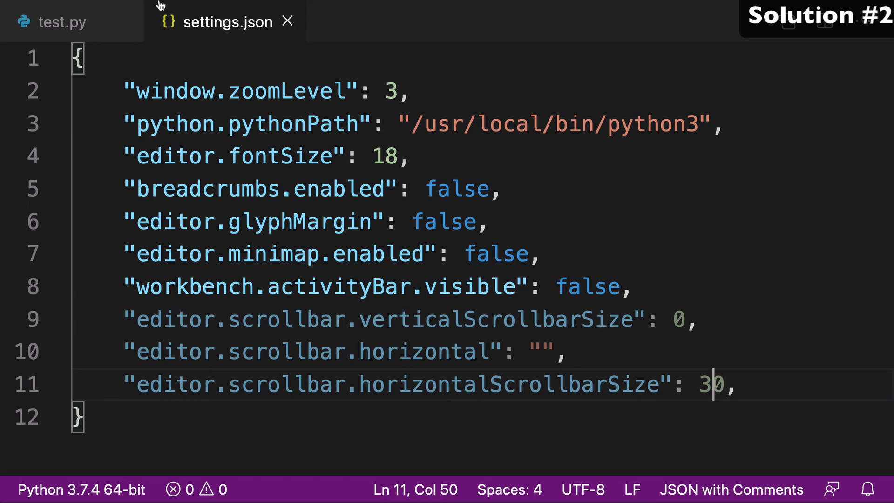
click(54, 21)
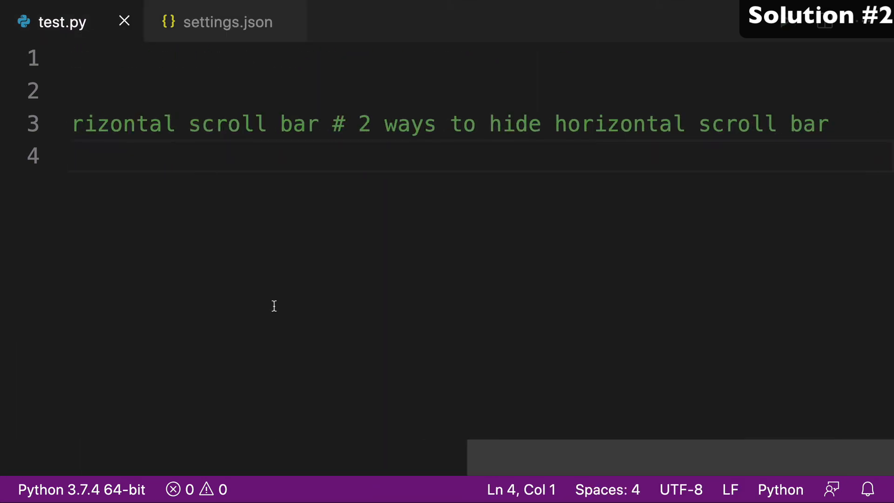
click(228, 22)
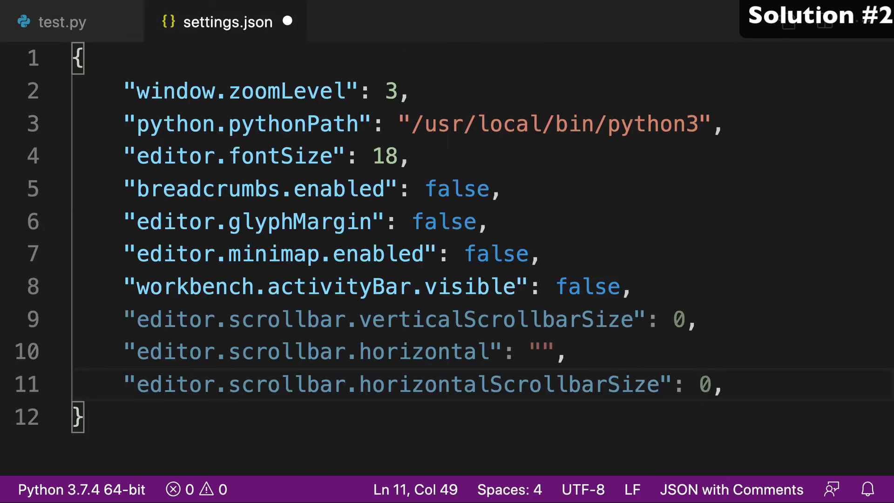
click(54, 22)
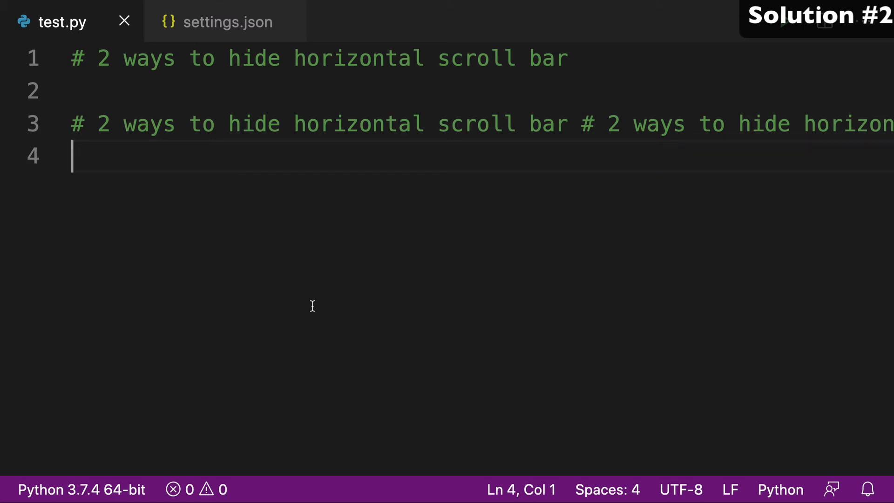
click(227, 22)
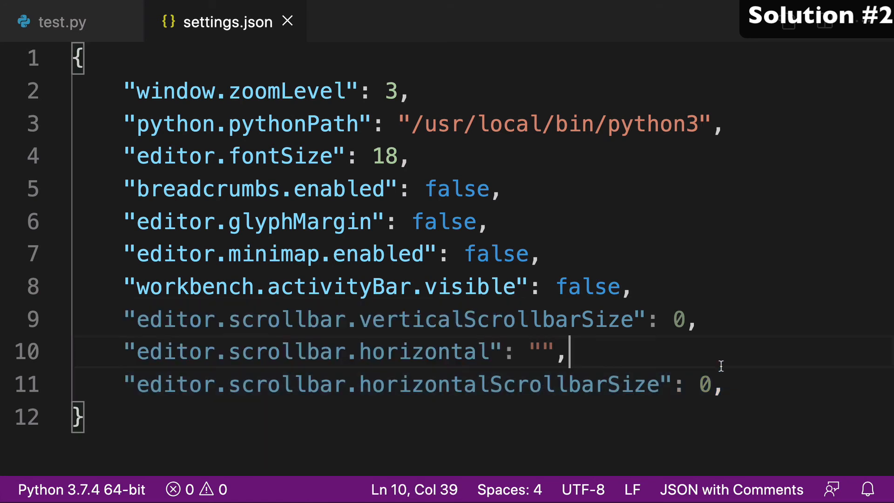
text(.5)
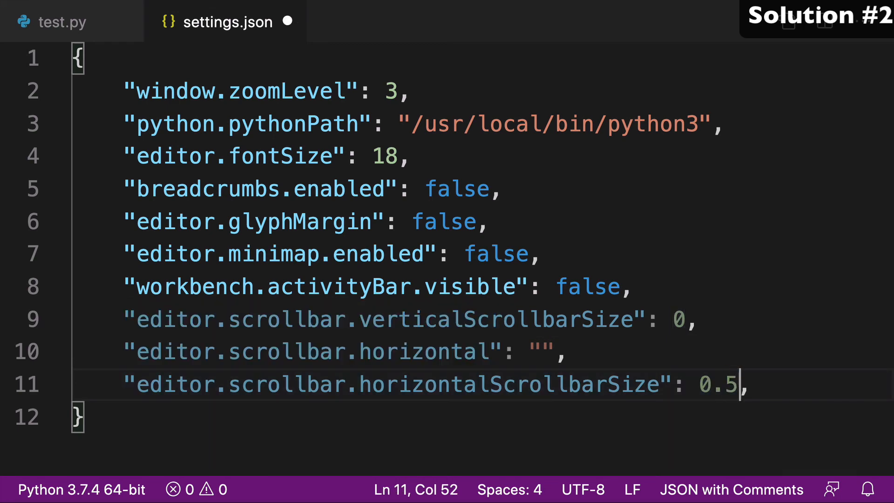
click(63, 22)
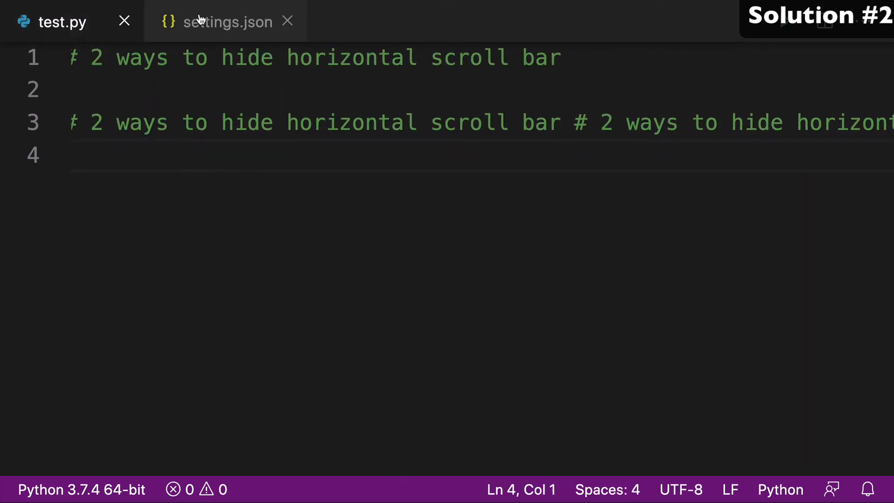
click(227, 22)
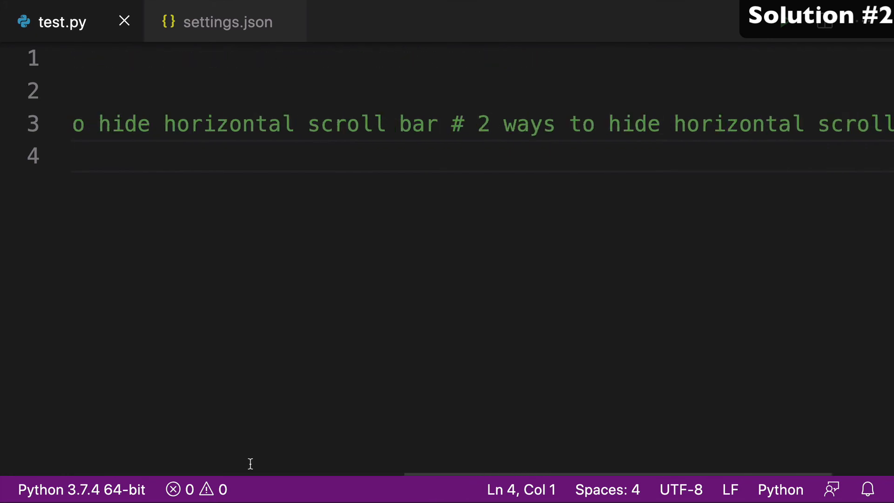
click(226, 22)
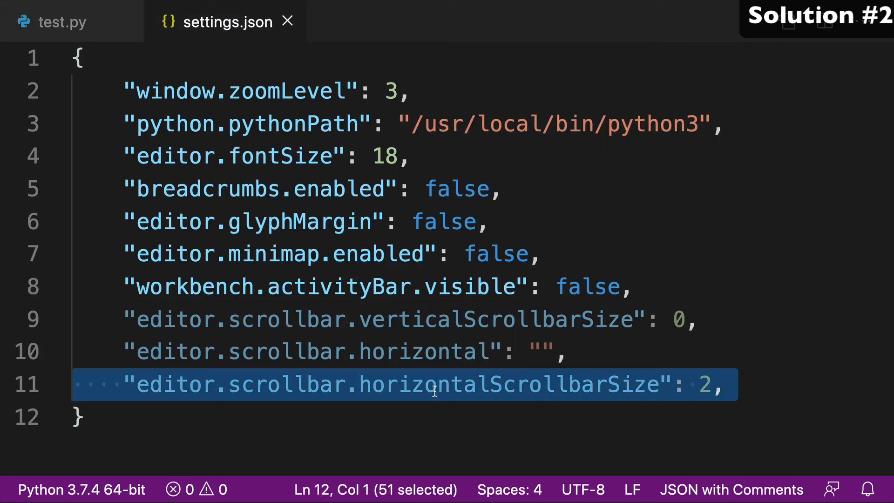
mouse_move(709, 371)
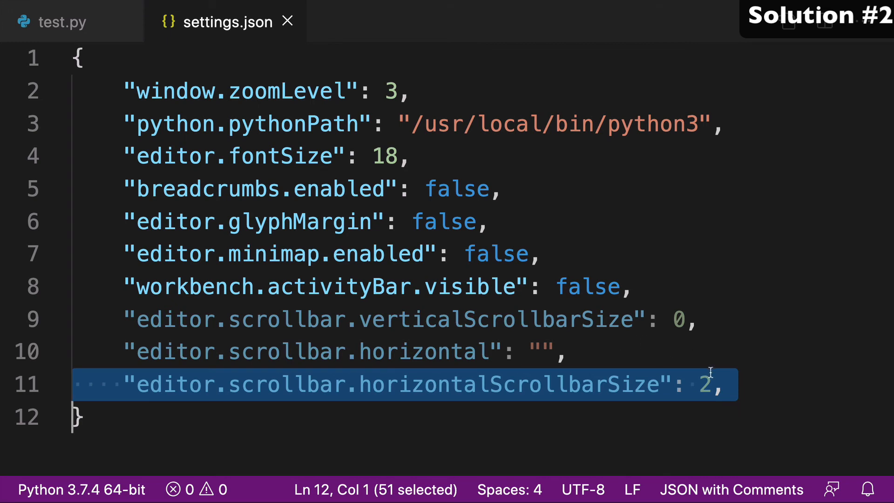
click(712, 384)
text(0)
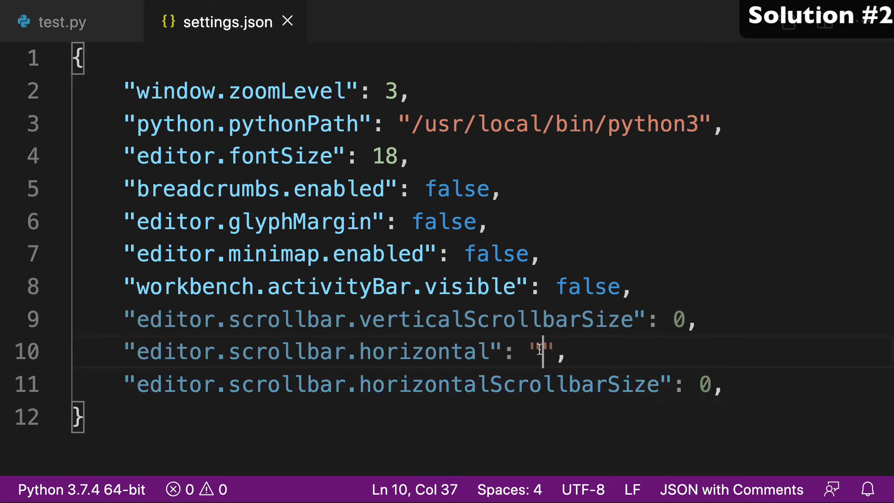
Set editor.scrollbar.horizontal to 'hidden' and switch back to test.py
text(hidden)
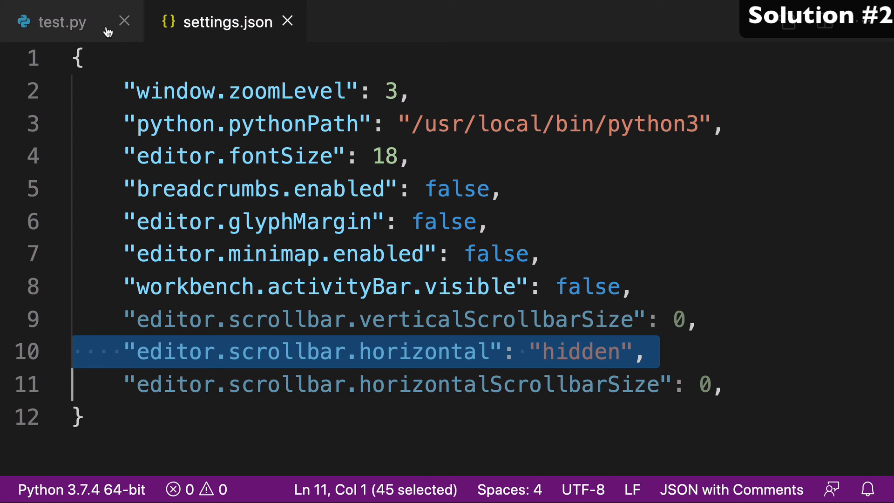
click(53, 22)
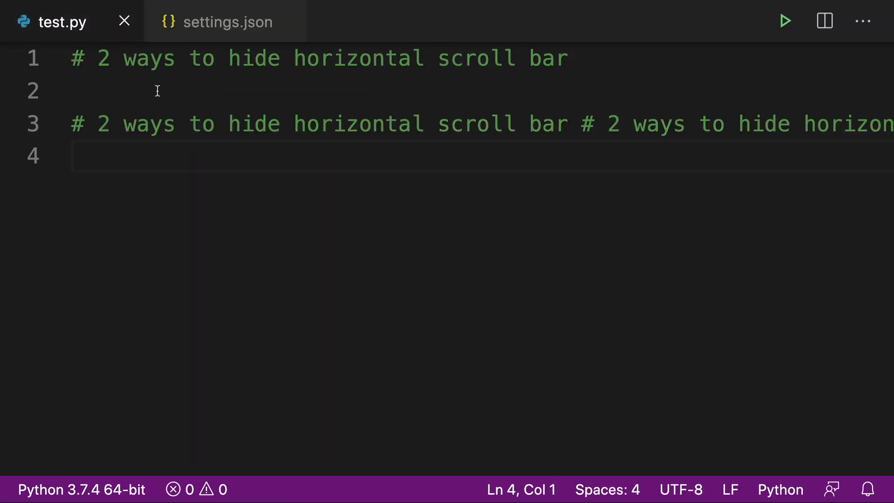